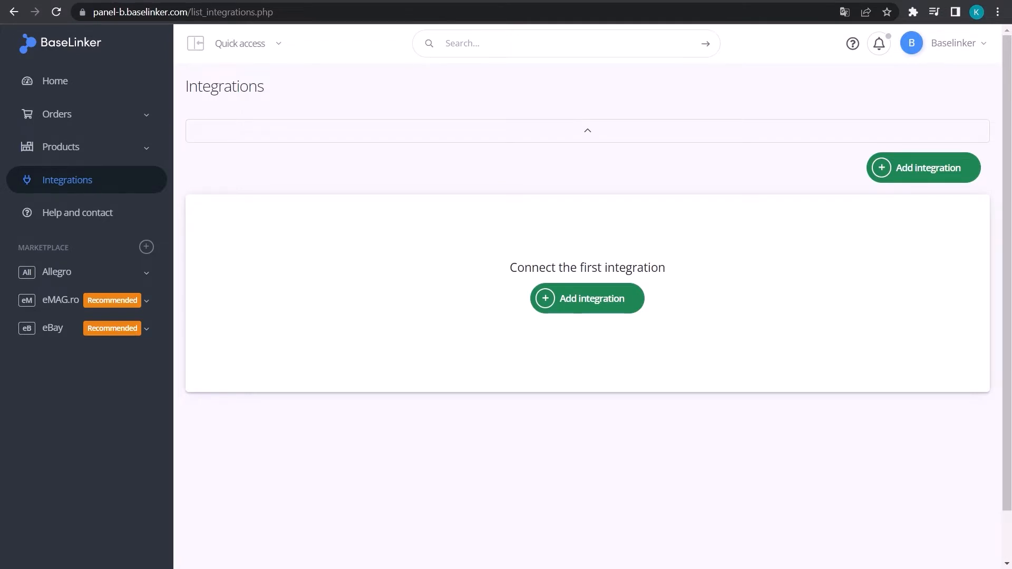
# Search the new-integration catalogue for 'shop' to show only the Shopify integration.
pyautogui.click(587, 298)
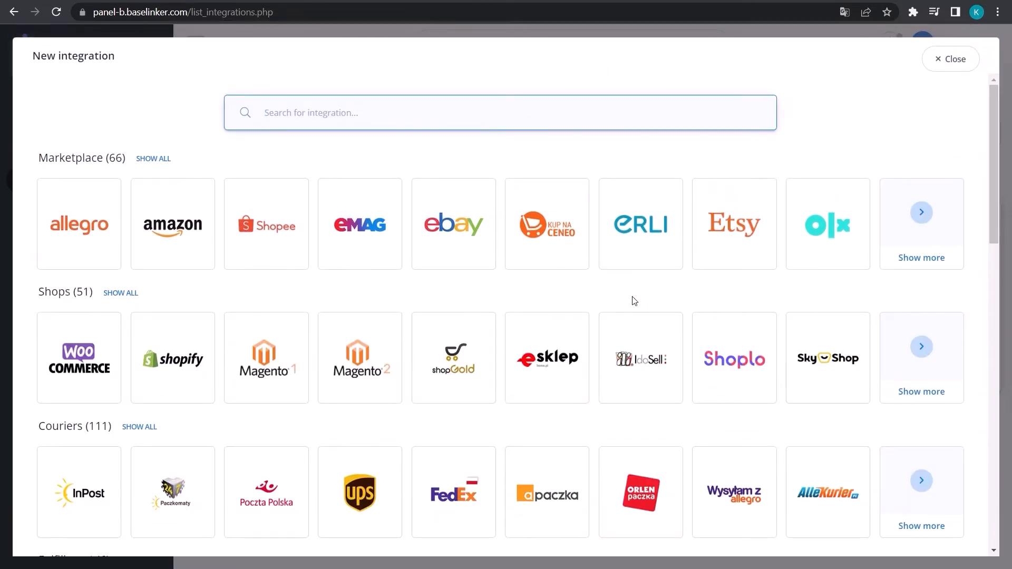
pyautogui.moveTo(323, 286)
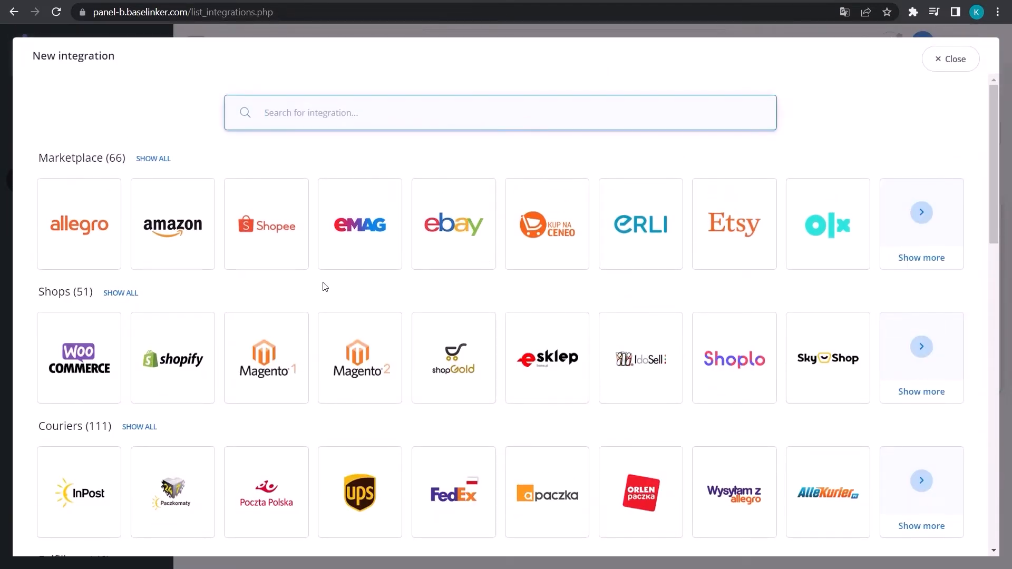
pyautogui.write('shopify')
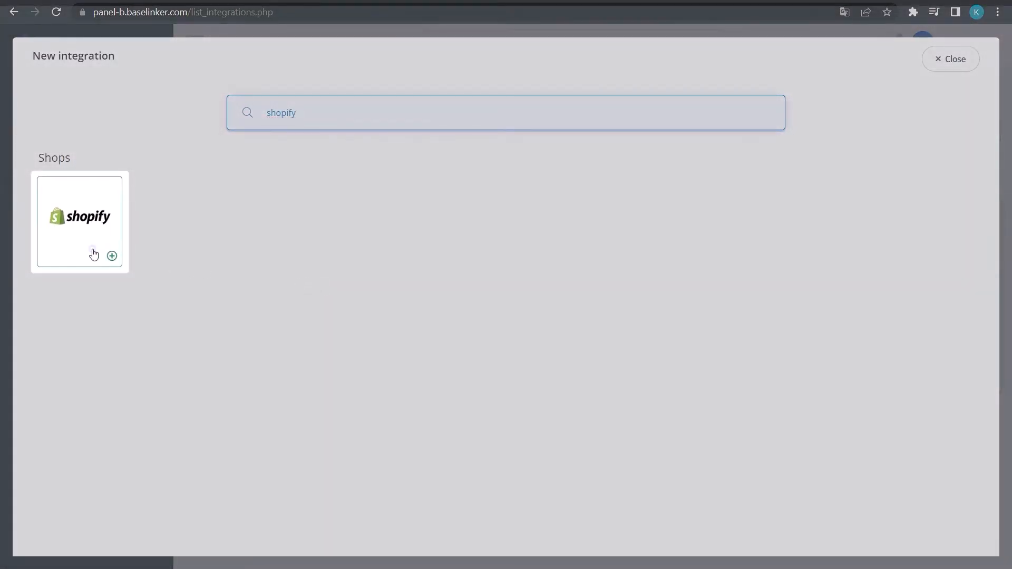
# Start a Shopify connection with display name myshop.com and shop address shopbltest.myshopify.com.
pyautogui.click(111, 255)
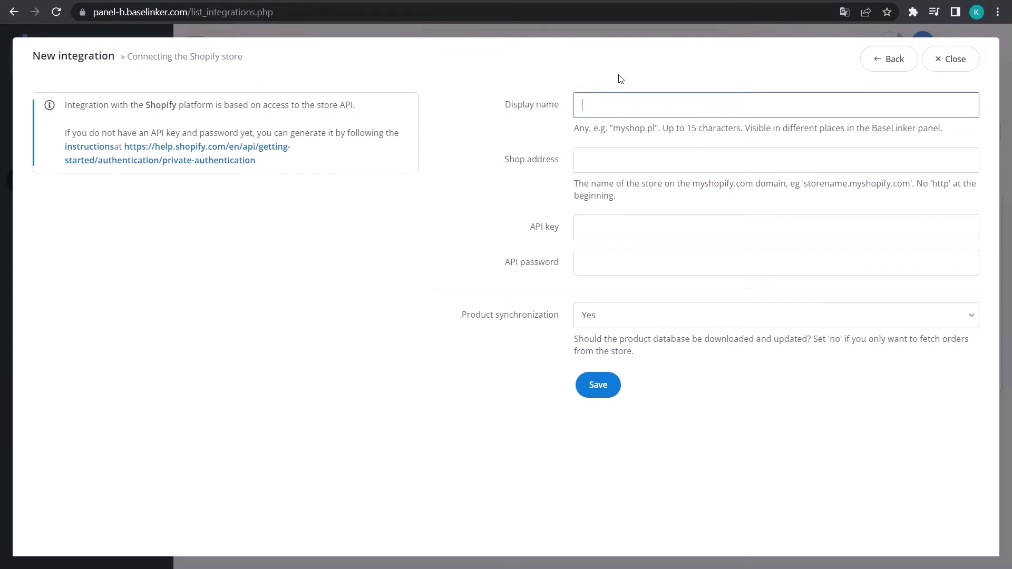
pyautogui.write('myshop')
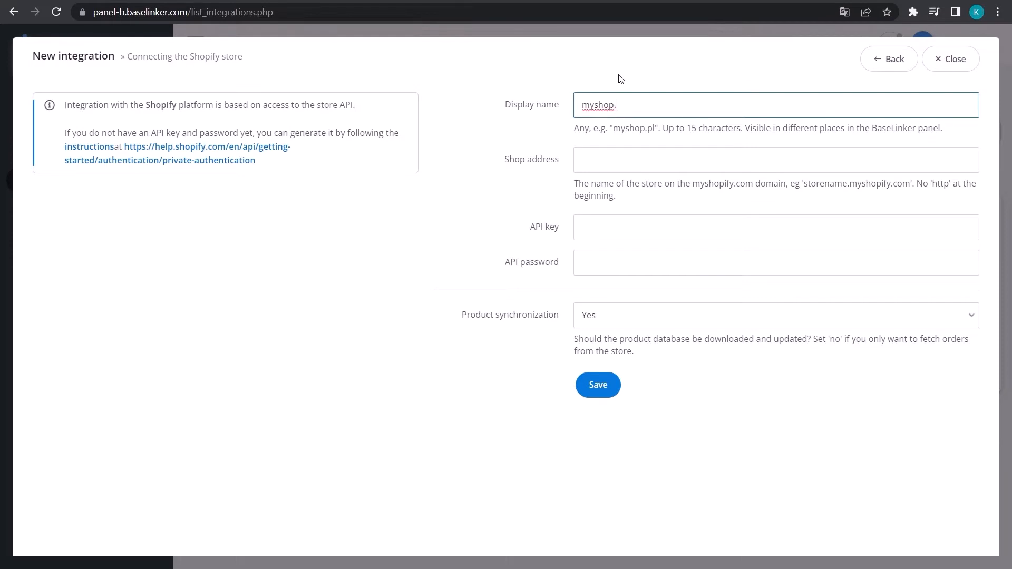
pyautogui.write('.com')
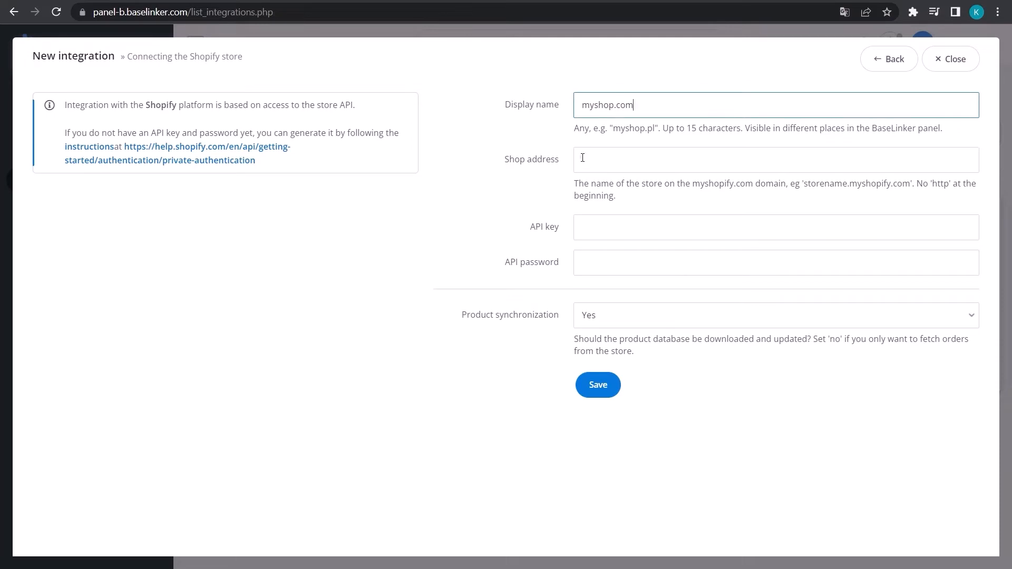
pyautogui.write('shopbltest.myshopify.com')
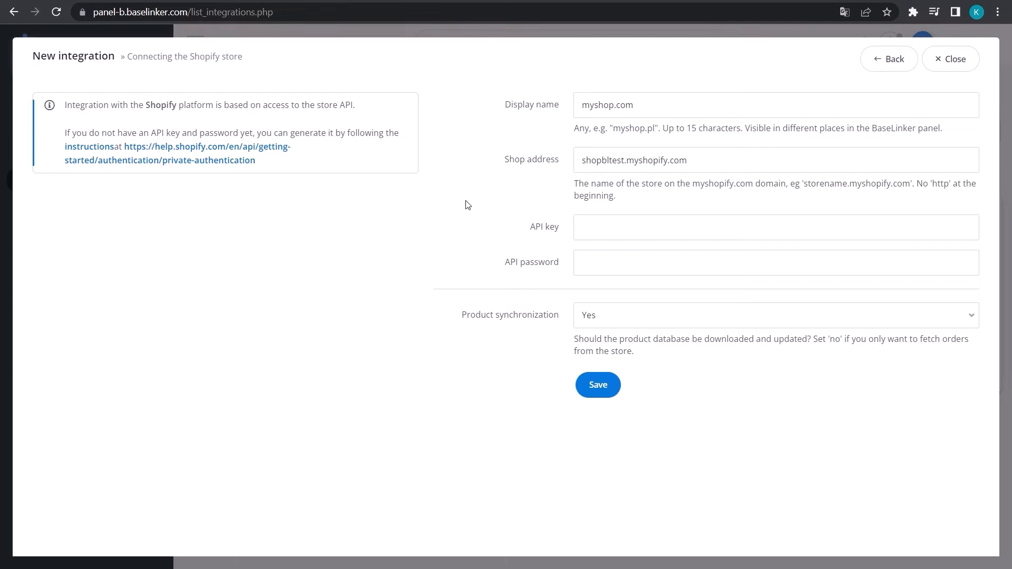
pyautogui.moveTo(452, 187)
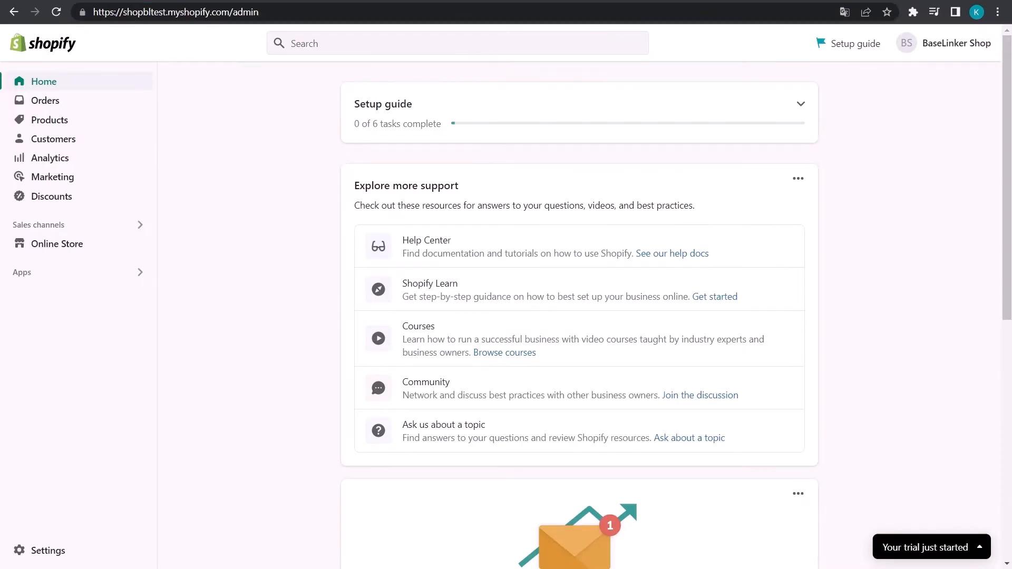
# Go from Shopify Apps through app and sales channel settings to Develop apps.
pyautogui.click(800, 103)
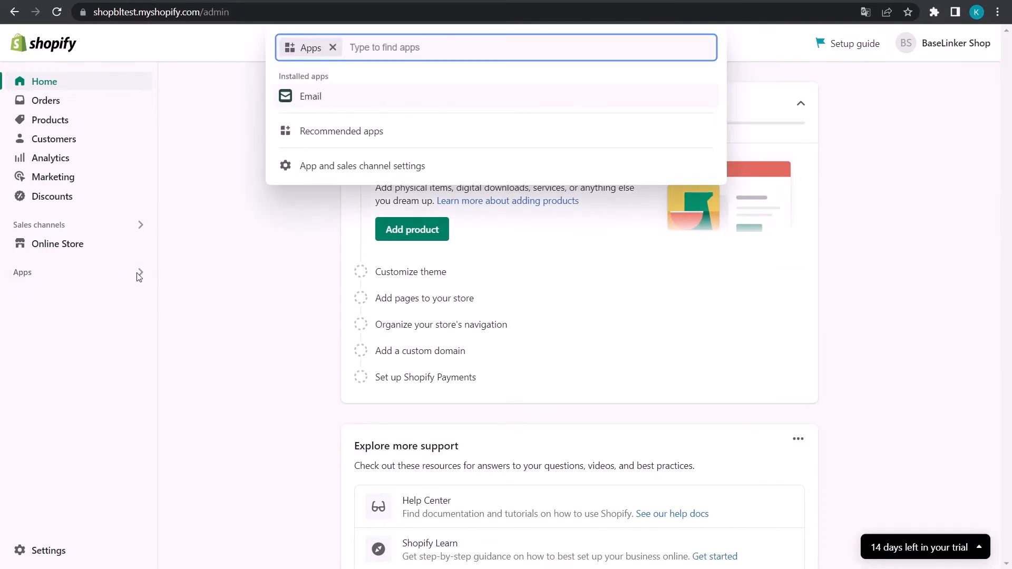
pyautogui.click(362, 165)
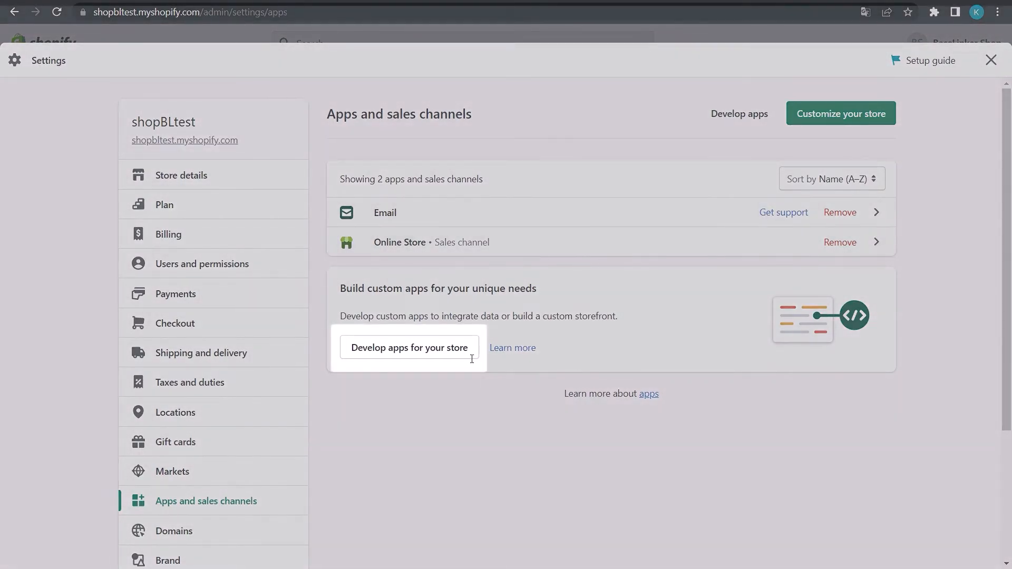
pyautogui.click(409, 347)
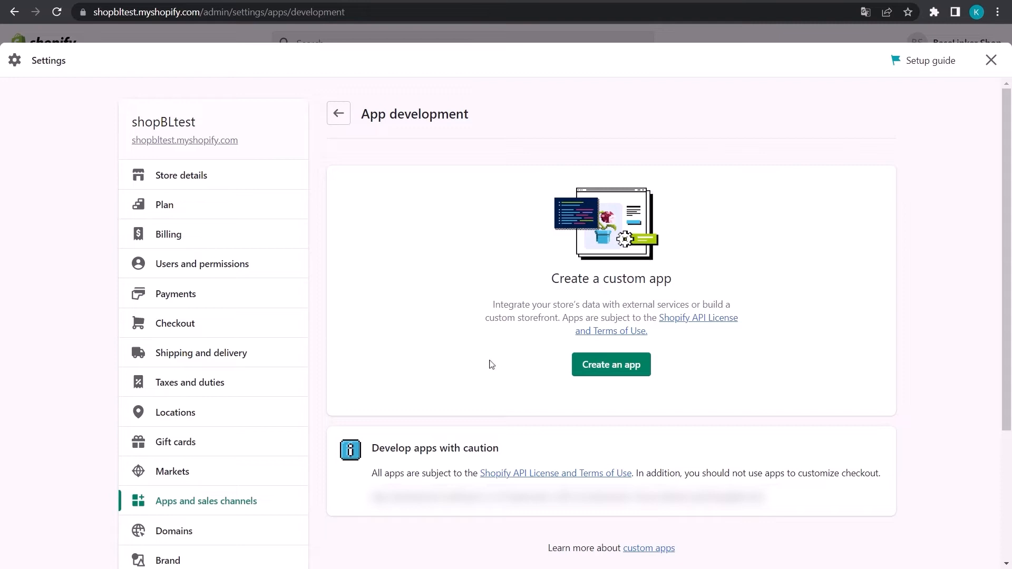
# Create a new custom app named BaseLinker.
pyautogui.click(612, 364)
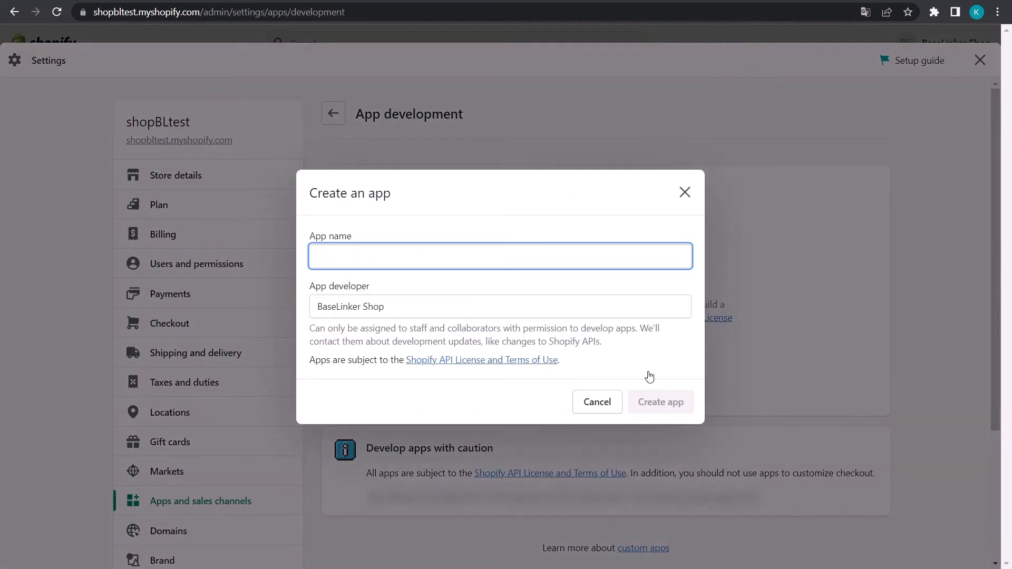
pyautogui.write('BaseLin')
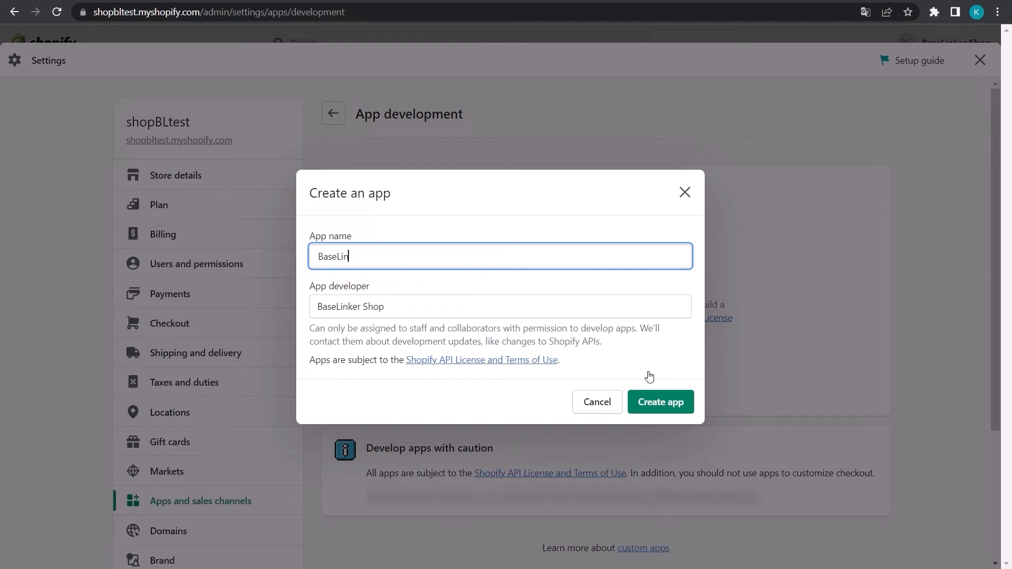
pyautogui.write('ker')
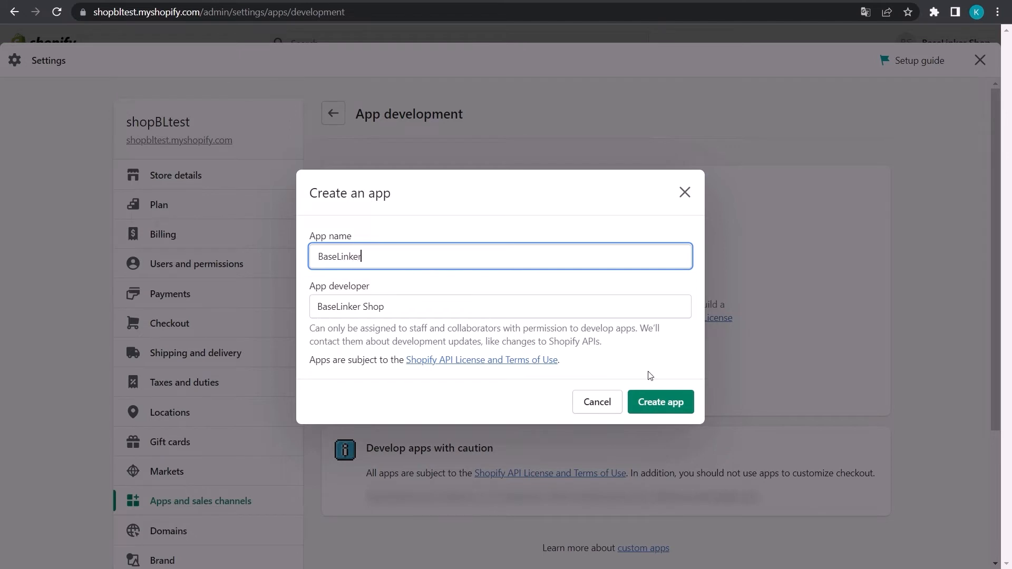
pyautogui.click(660, 402)
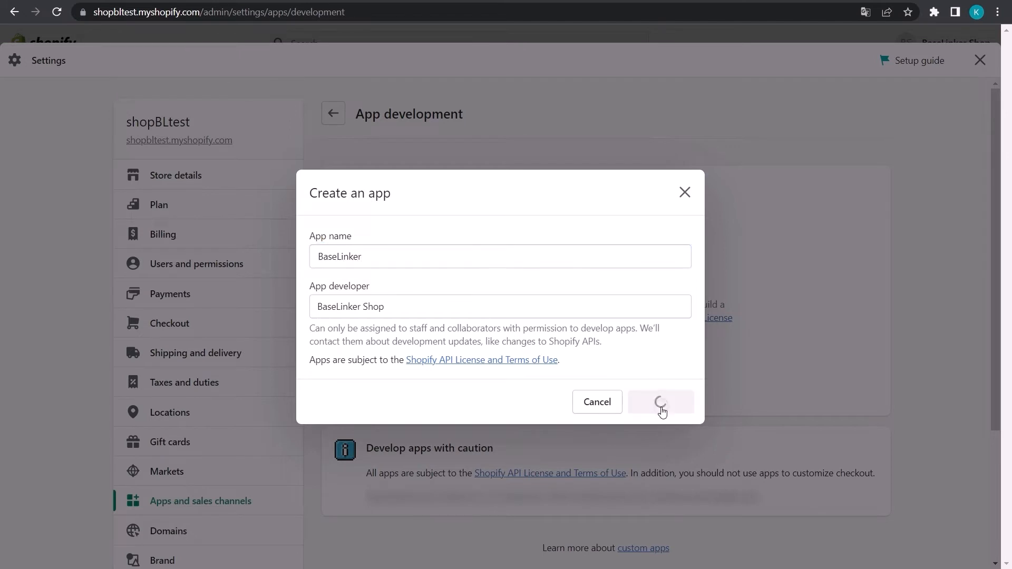
pyautogui.click(661, 402)
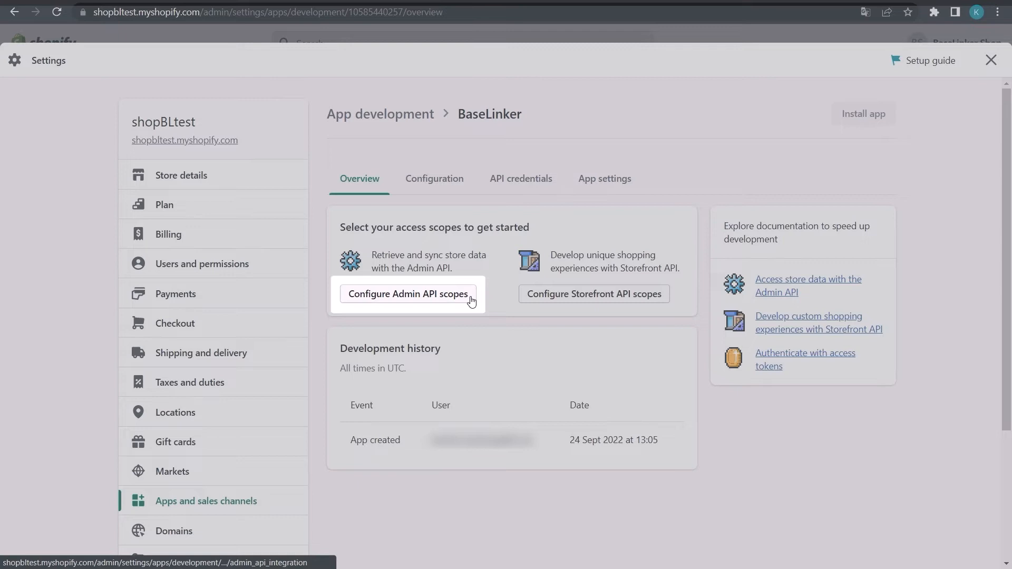
# Select 84 Admin API access scopes for the BaseLinker app and save them.
pyautogui.click(407, 294)
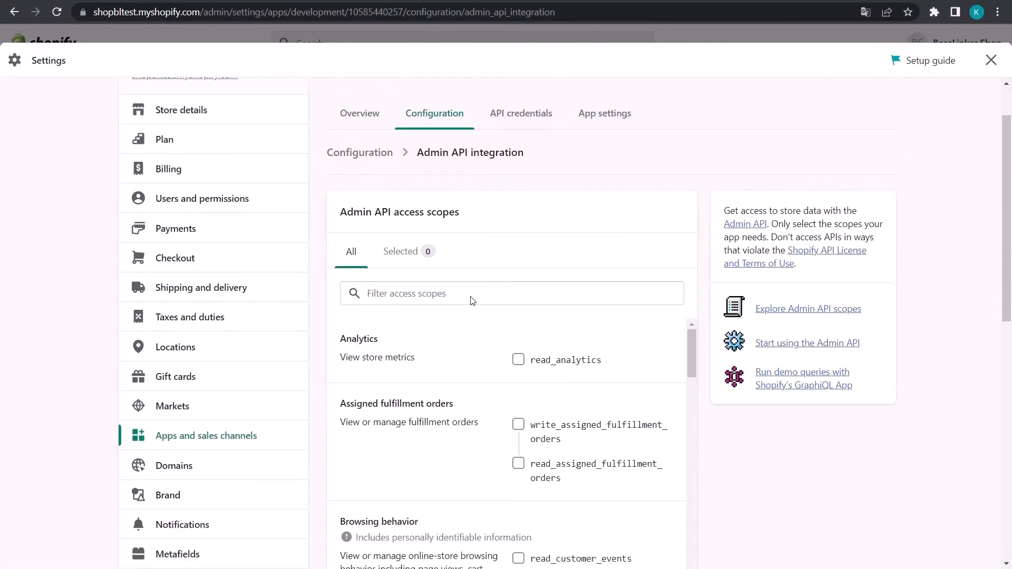
pyautogui.click(518, 359)
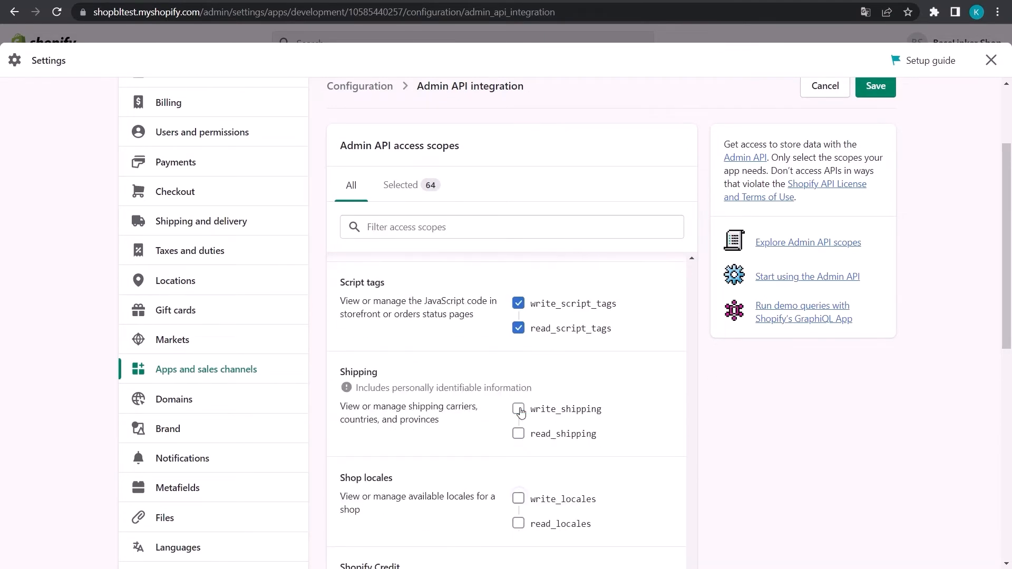
pyautogui.scroll(-3)
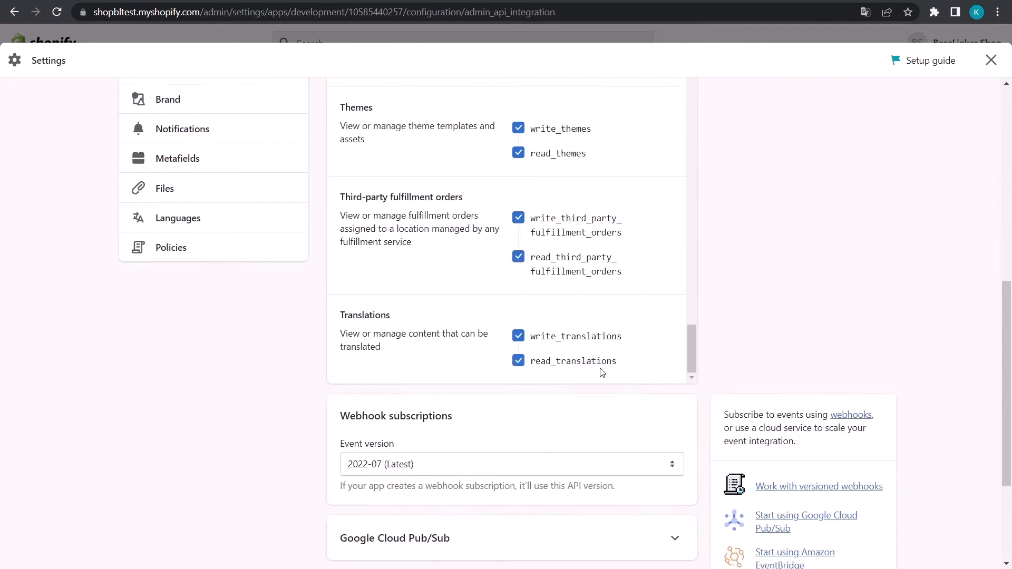
pyautogui.scroll(-3)
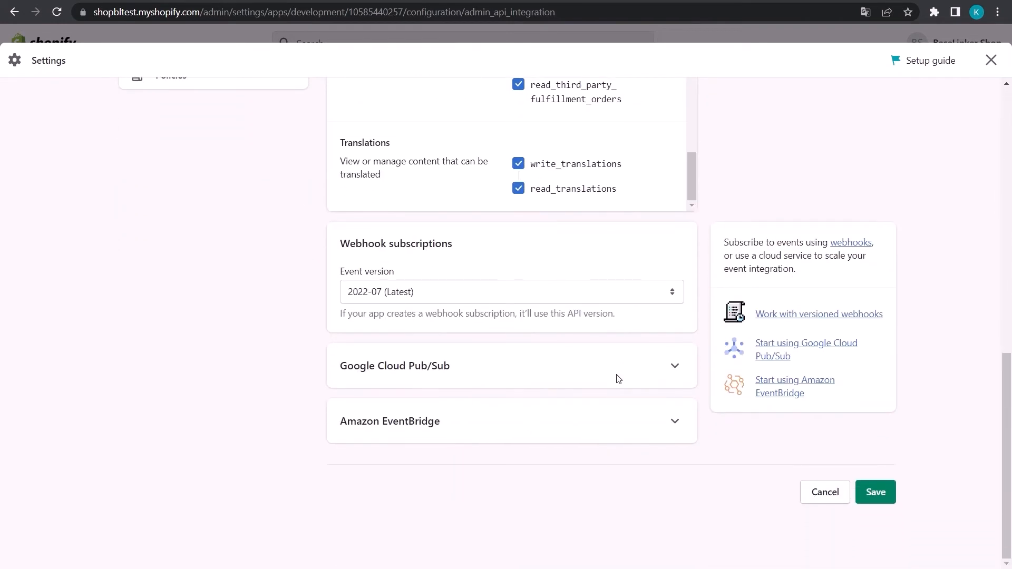
pyautogui.click(875, 492)
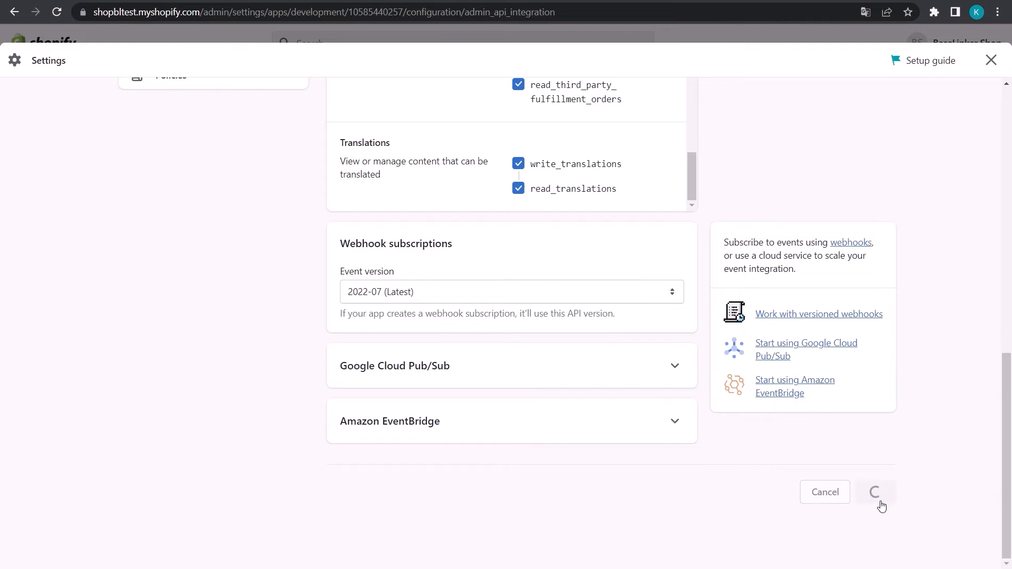
pyautogui.click(875, 493)
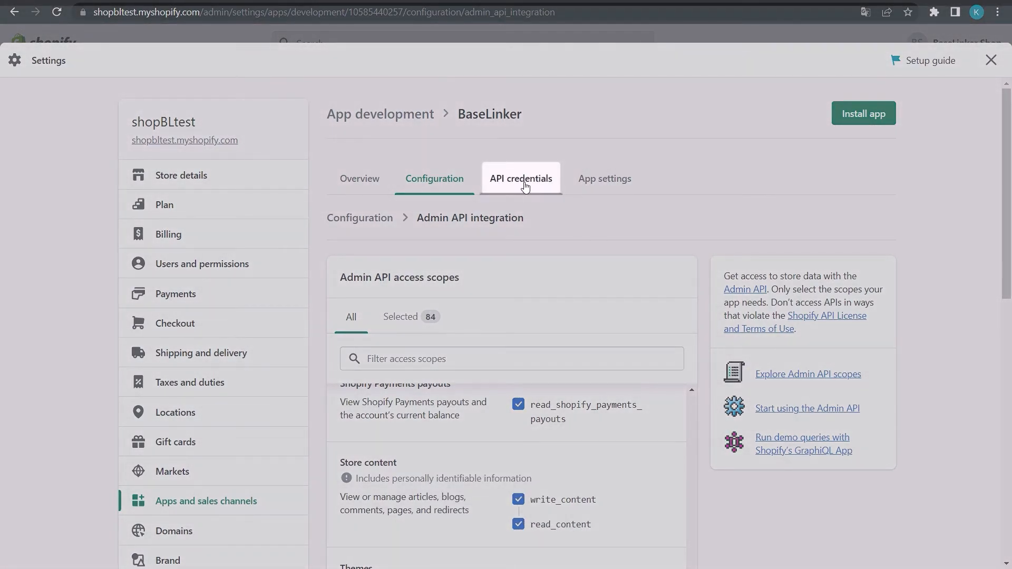
# Install the BaseLinker app from its API credentials tab to generate an access token.
pyautogui.click(520, 179)
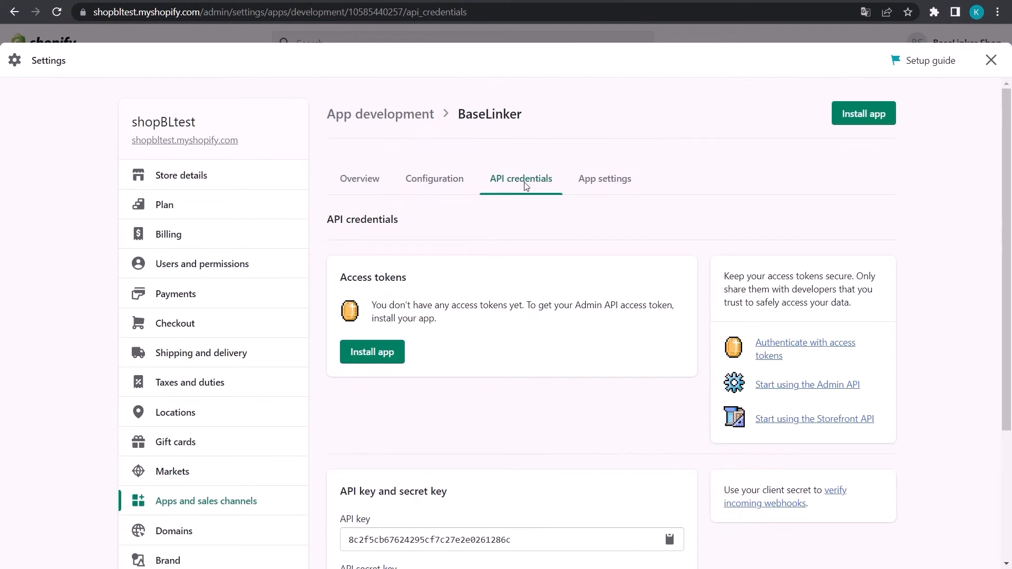
pyautogui.click(372, 352)
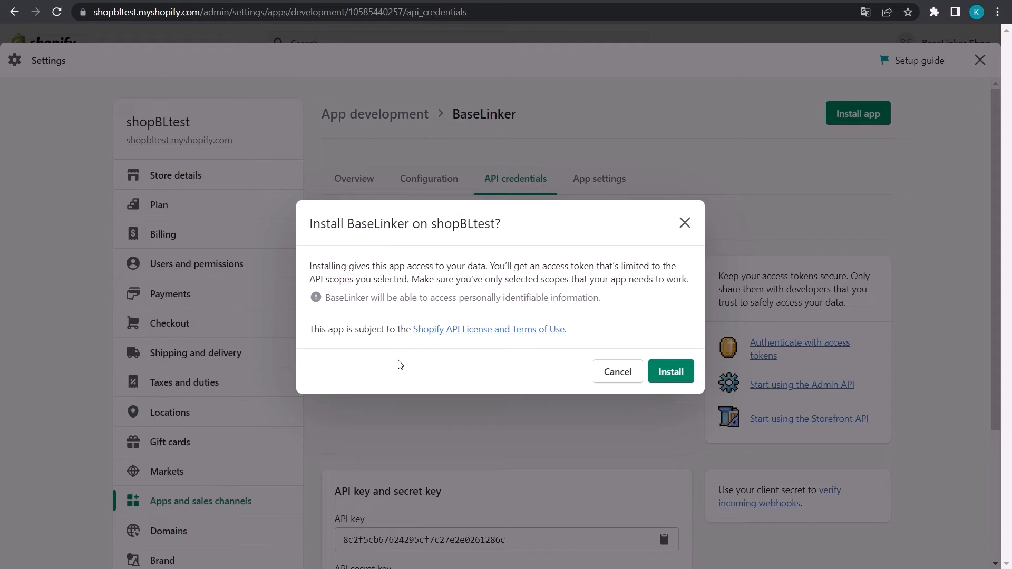
pyautogui.click(671, 371)
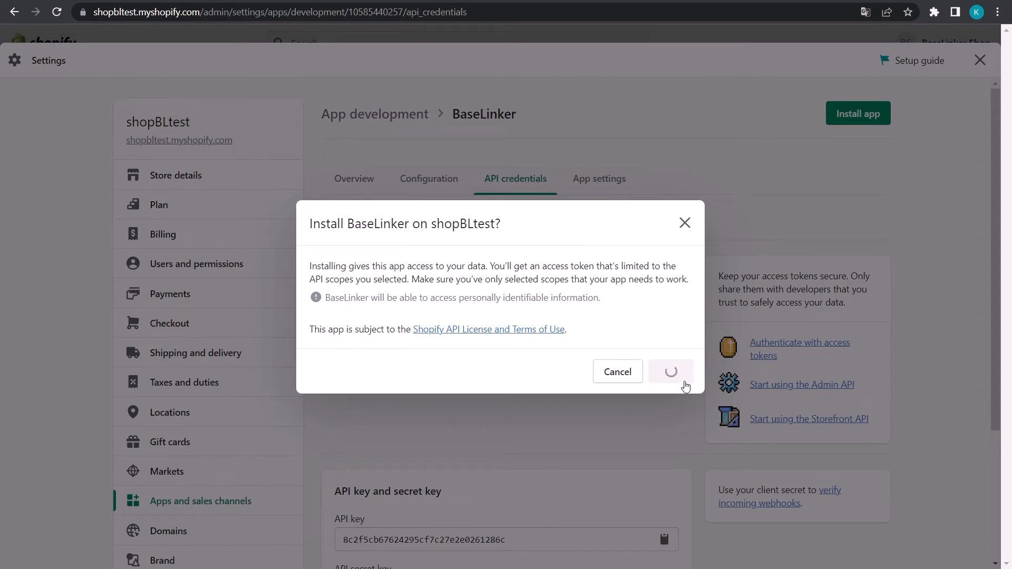
pyautogui.click(670, 372)
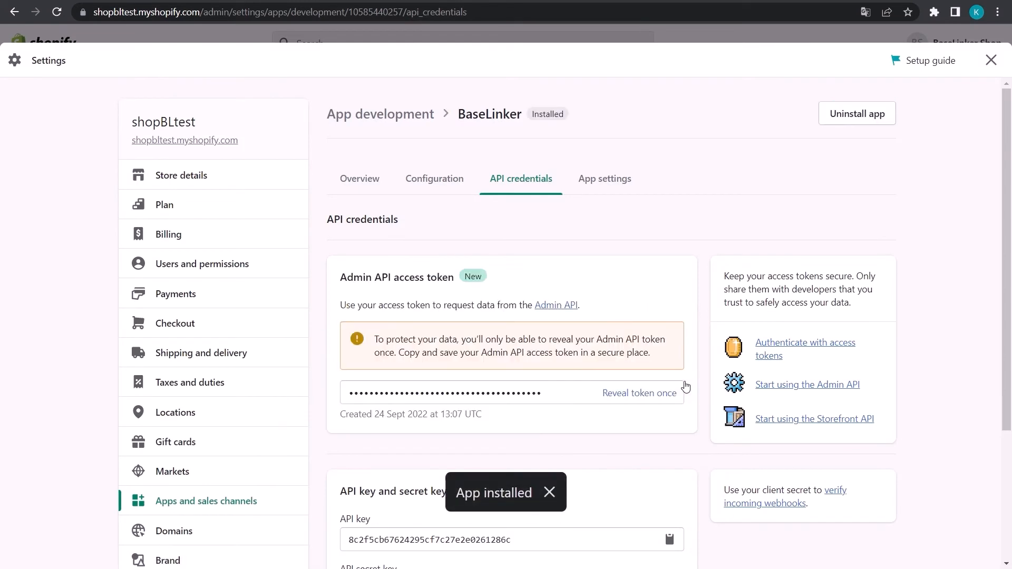
pyautogui.moveTo(685, 381)
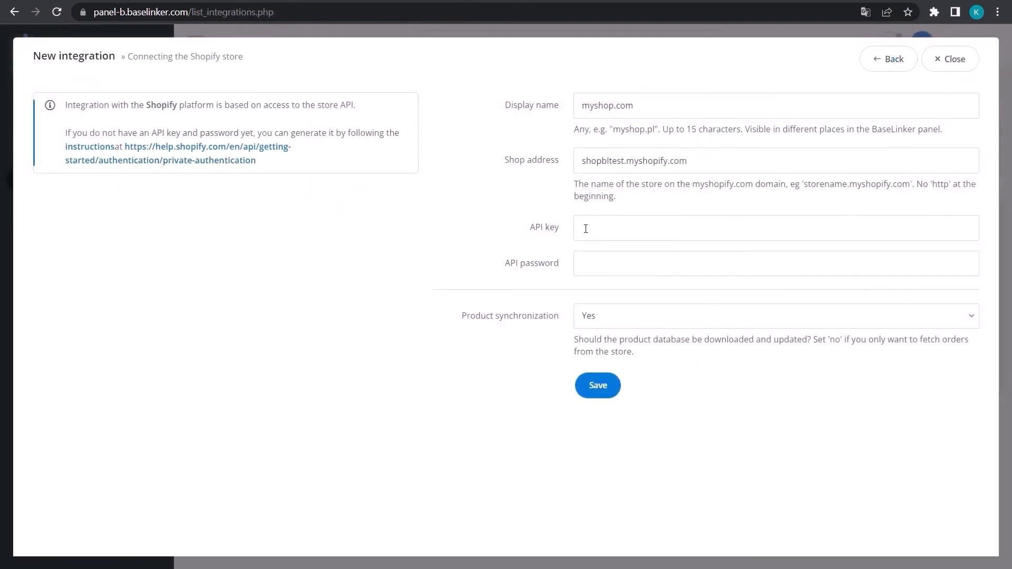
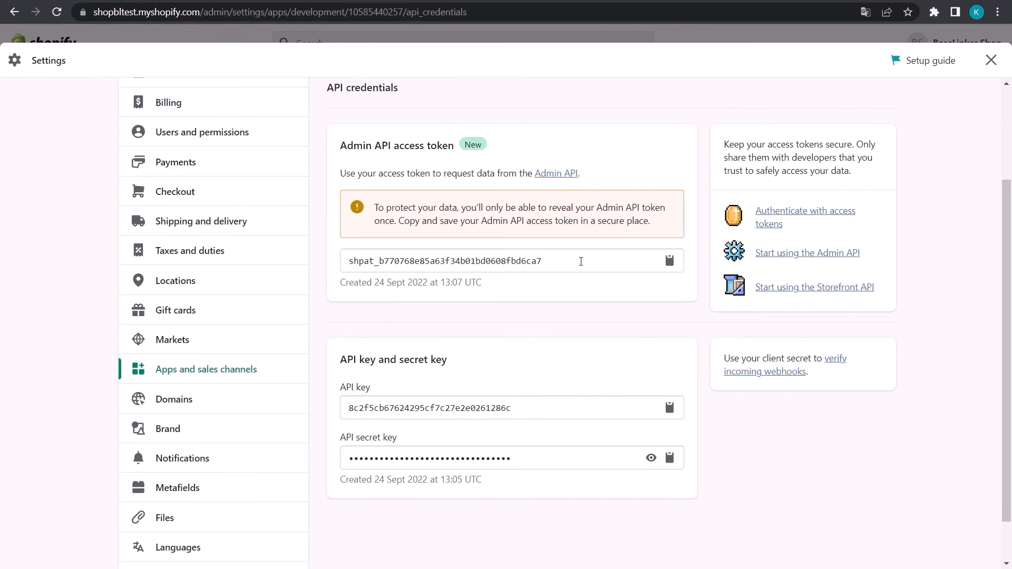
pyautogui.tripleClick(443, 261)
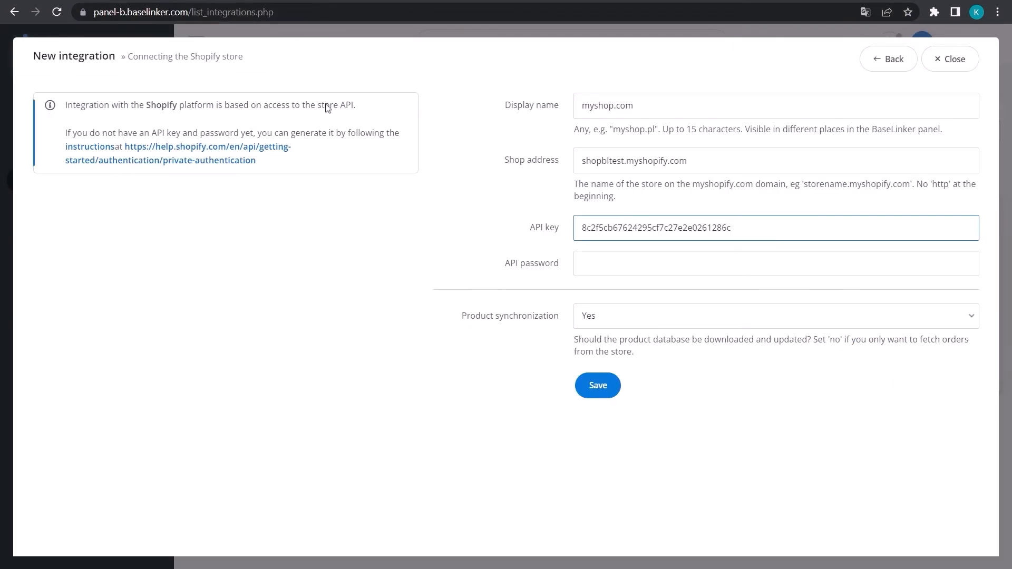
pyautogui.click(774, 276)
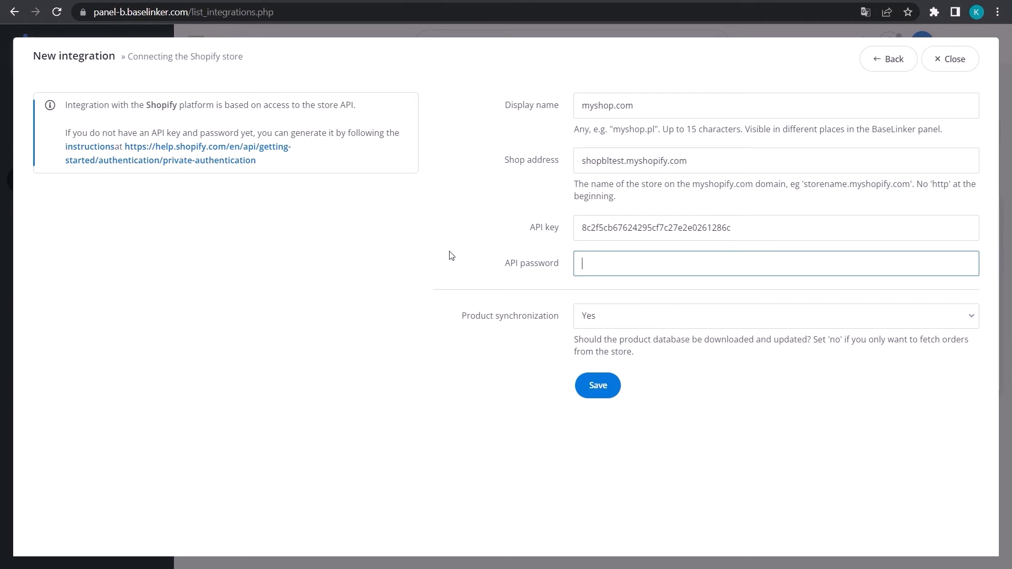
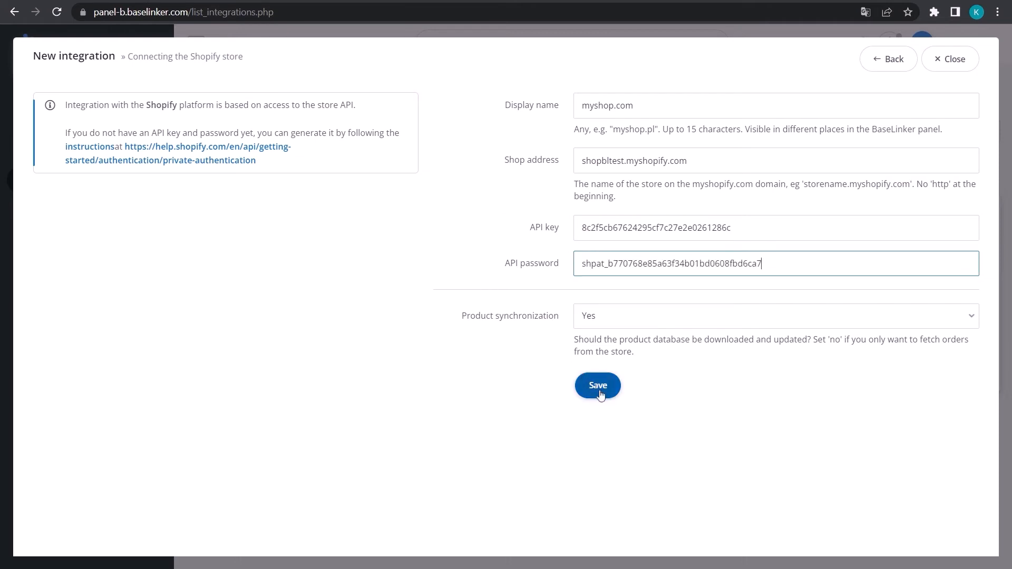
# Save the myshop.com Shopify integration and dismiss the success message.
pyautogui.click(597, 385)
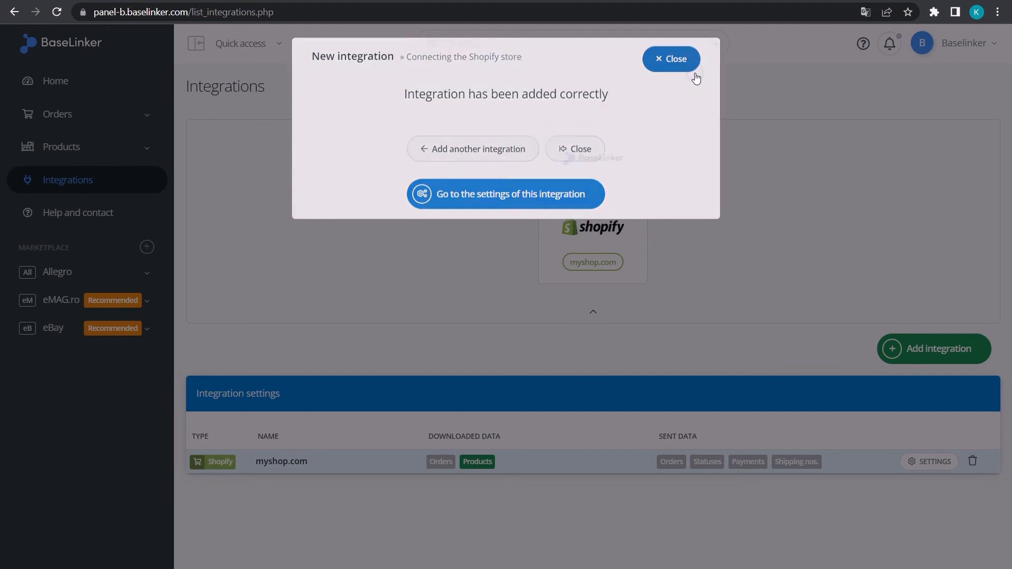
pyautogui.click(670, 58)
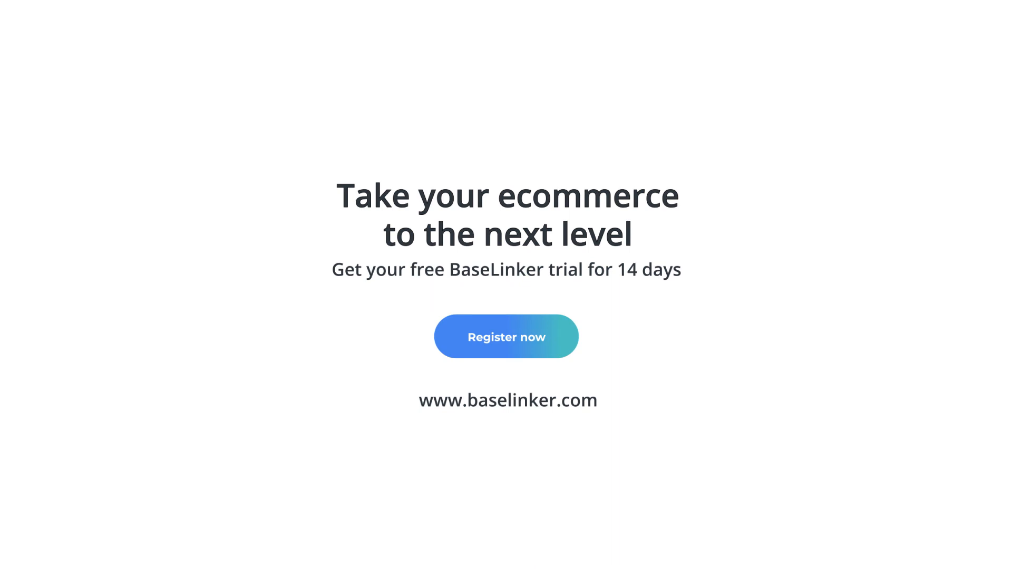
pyautogui.click(506, 336)
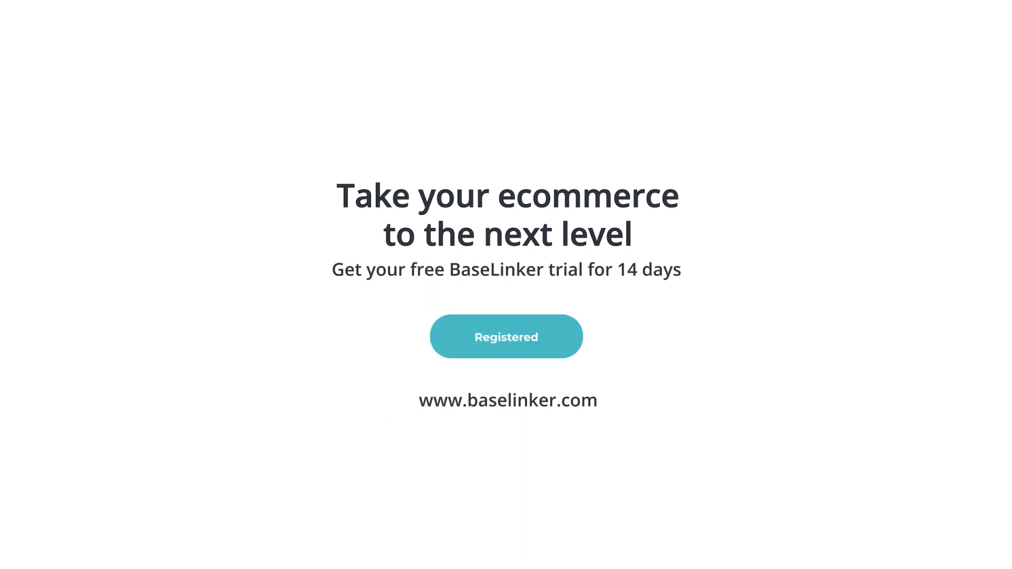